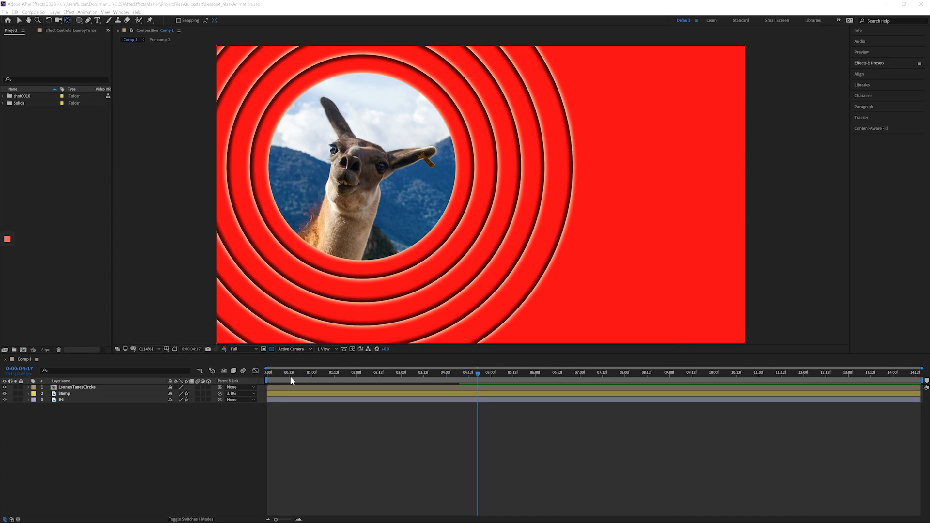
# Choose Edit > Purge > All Memory & Disk Cache to start clearing the caches.
pyautogui.click(15, 12)
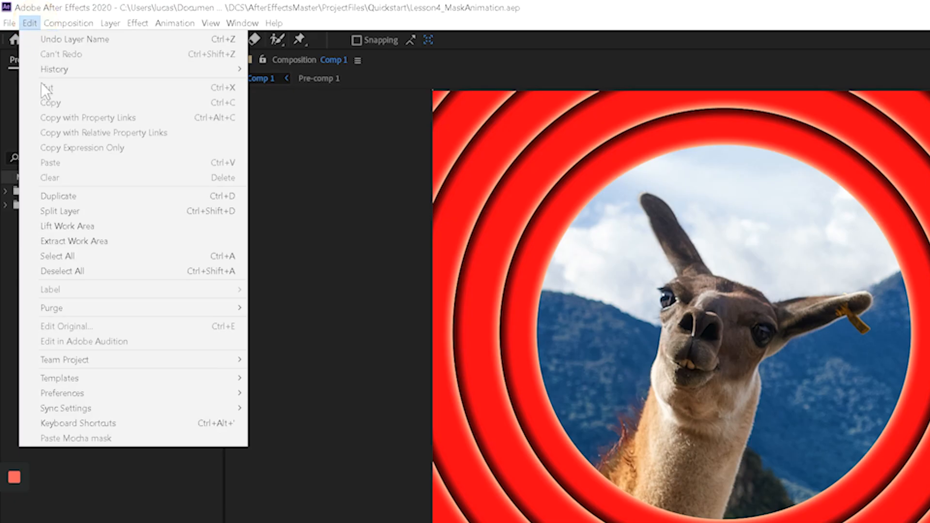
pyautogui.moveTo(51, 307)
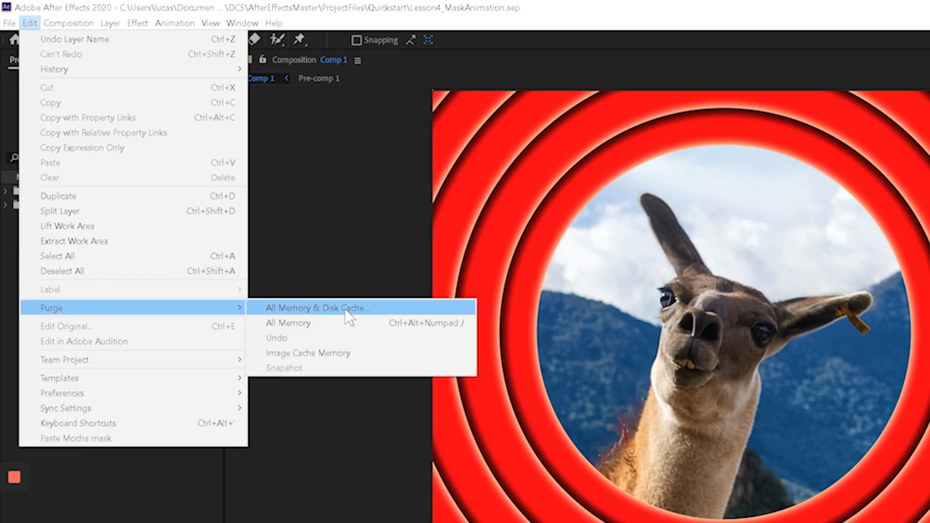
pyautogui.click(318, 307)
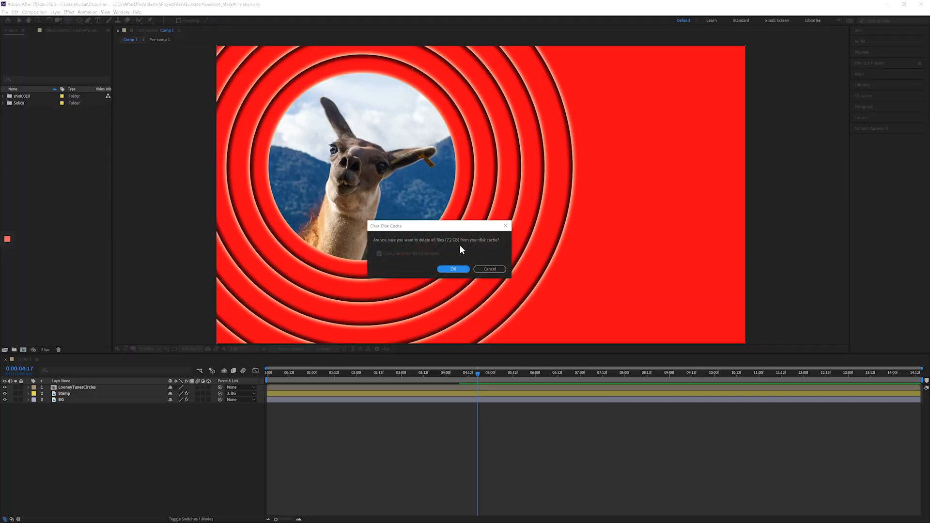
pyautogui.moveTo(482, 386)
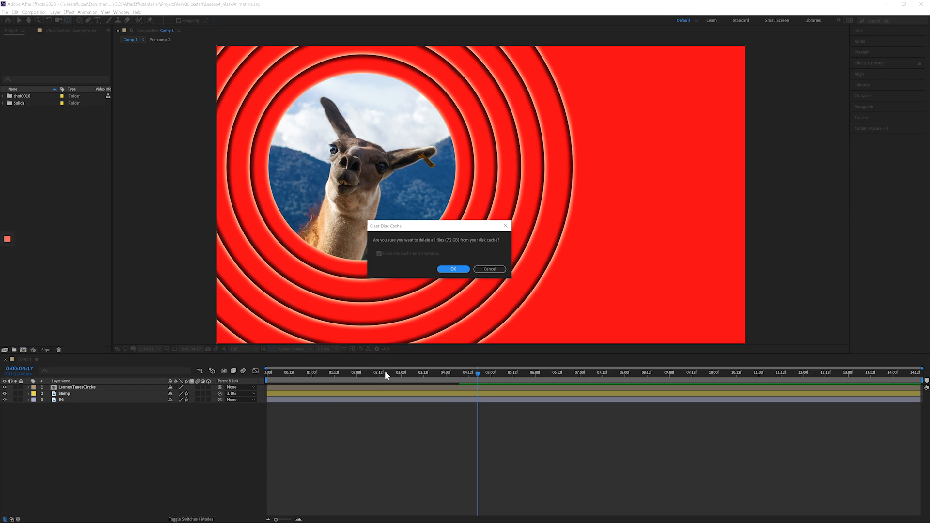
pyautogui.moveTo(449, 247)
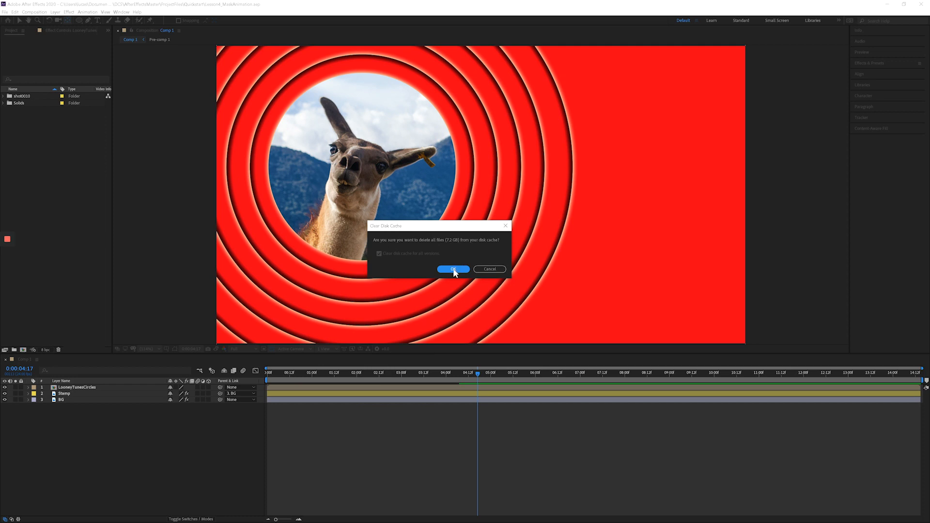
# Confirm deleting all disk cache files with OK.
pyautogui.click(452, 268)
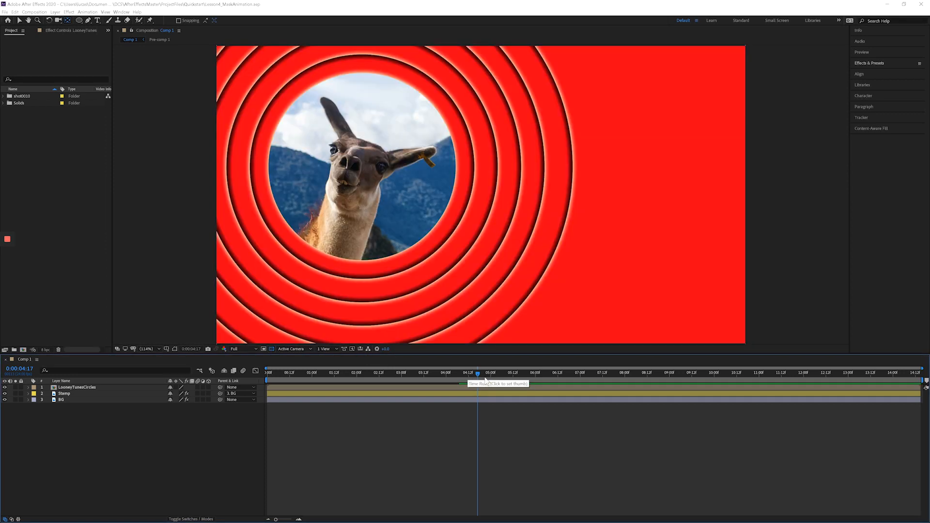
pyautogui.moveTo(467, 411)
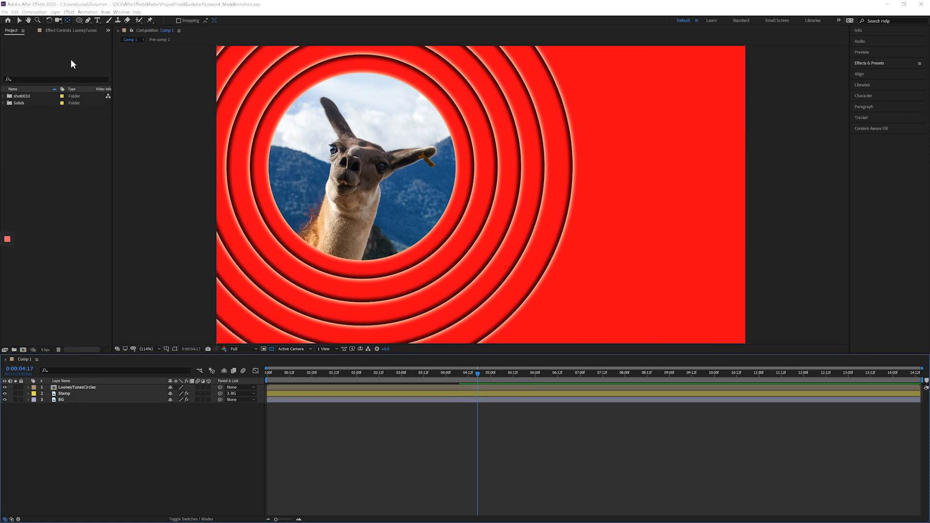
# Reopen the Edit menu to reach the Preferences categories.
pyautogui.click(14, 11)
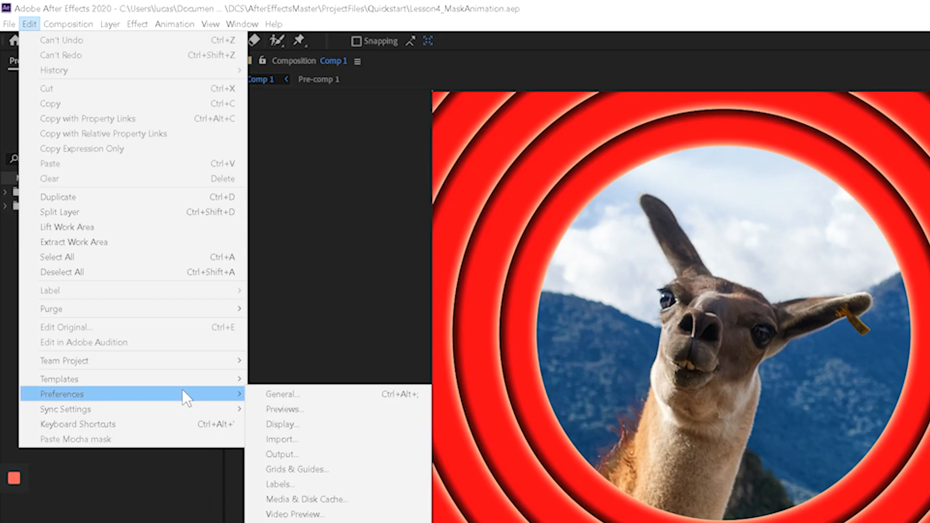
pyautogui.moveTo(148, 405)
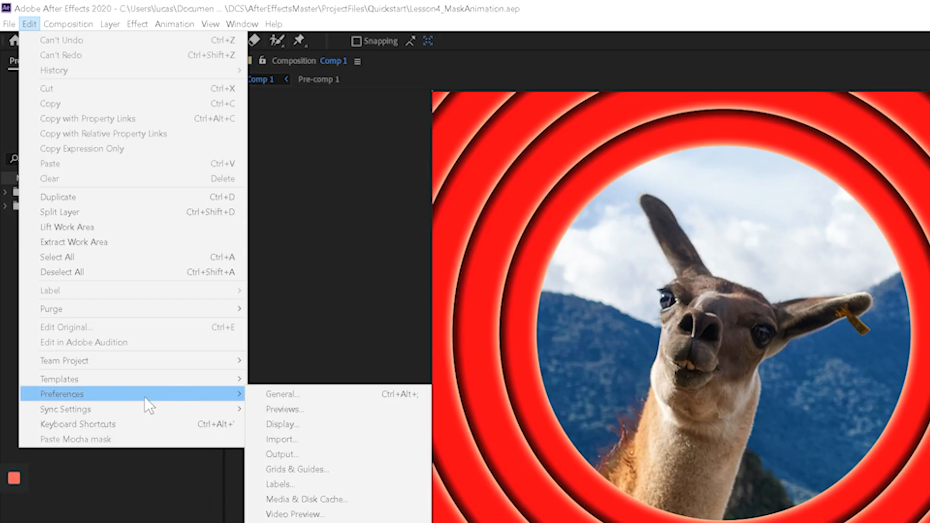
pyautogui.moveTo(343, 499)
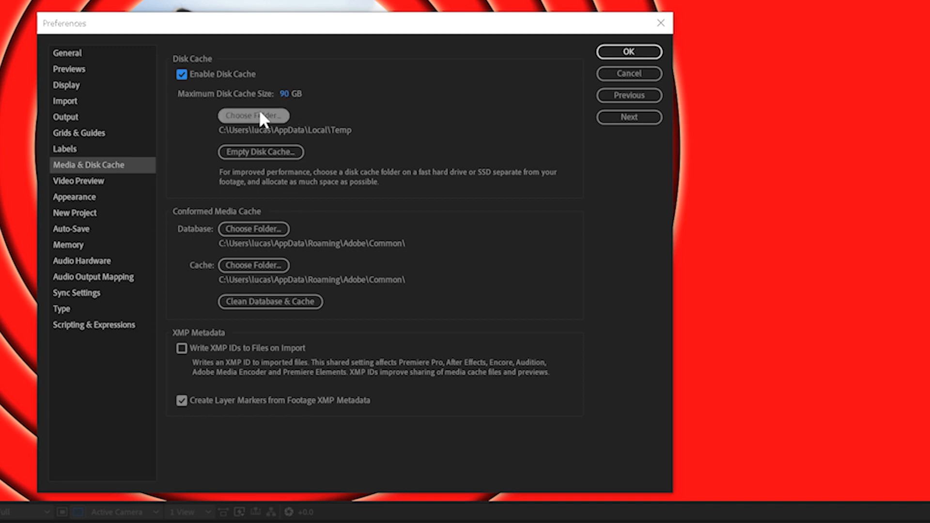
pyautogui.moveTo(261, 152)
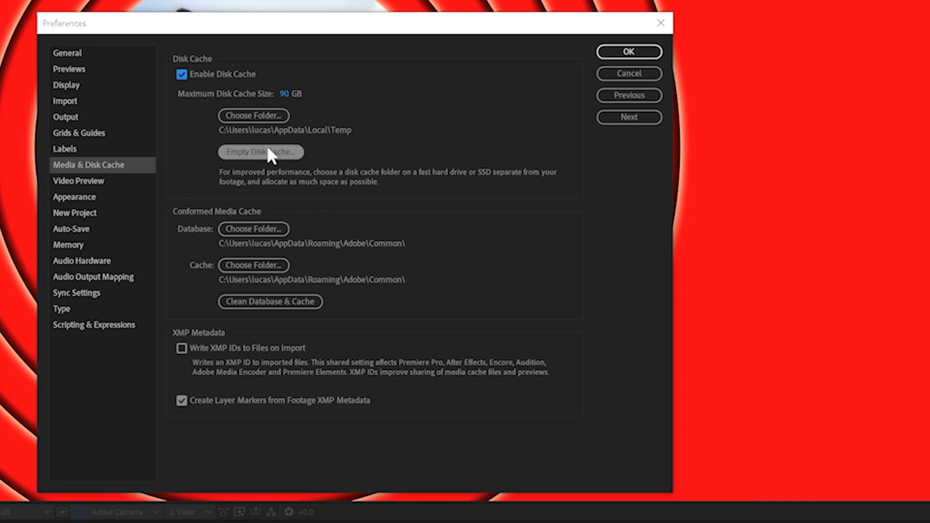
# Empty the disk cache from Media & Disk Cache preferences, confirm, and close Preferences.
pyautogui.click(259, 152)
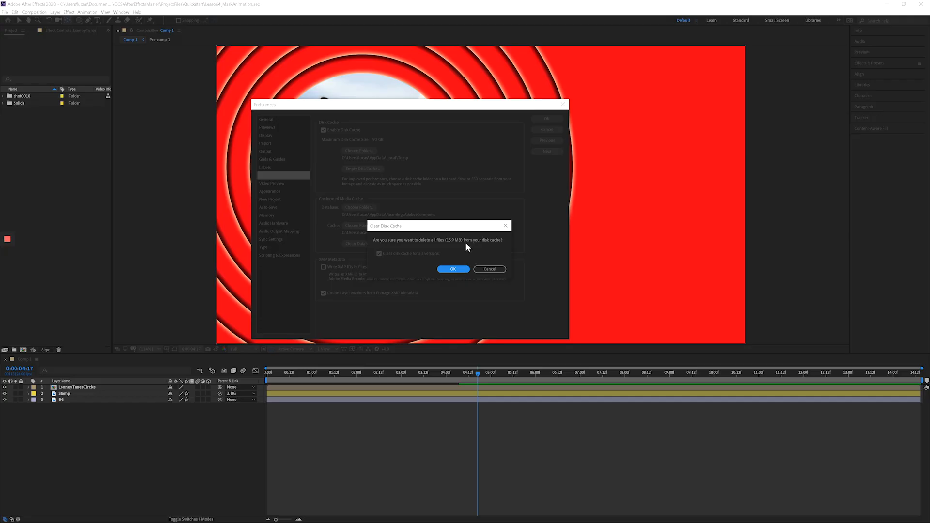
pyautogui.click(452, 268)
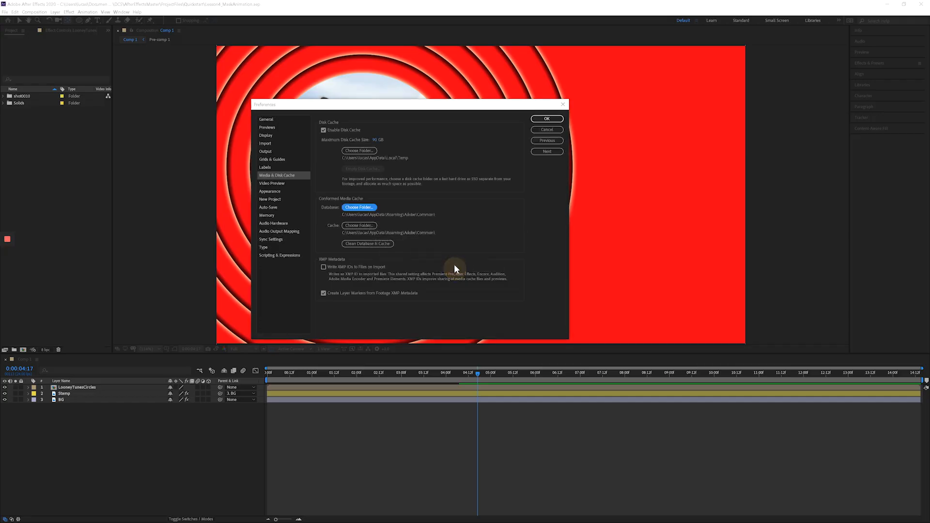
pyautogui.click(546, 118)
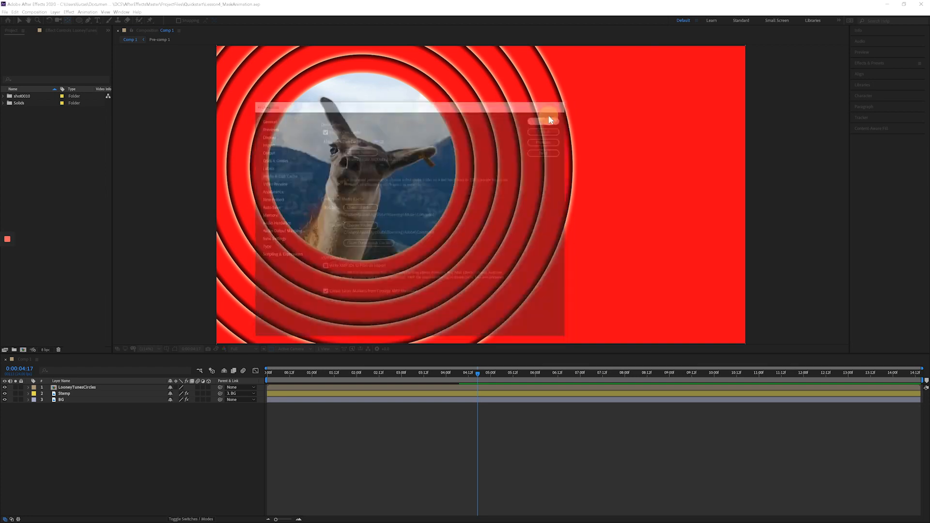
pyautogui.click(542, 118)
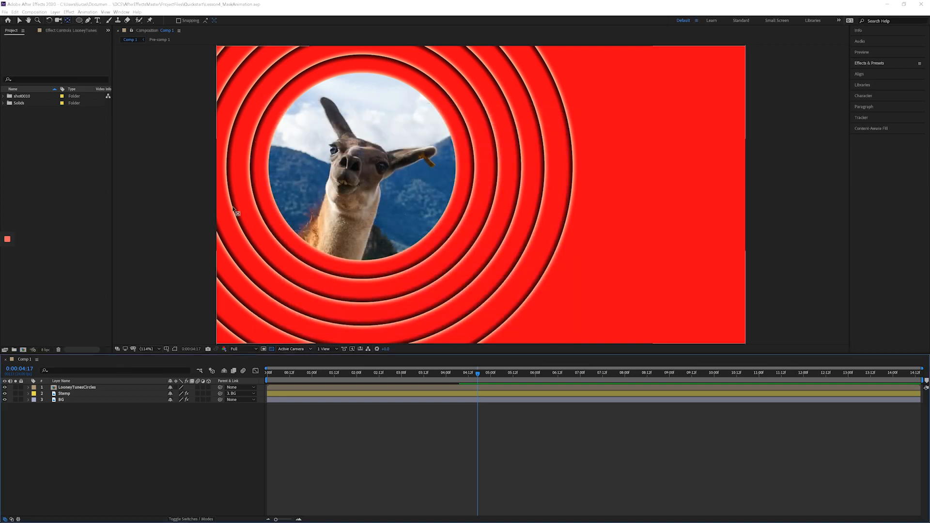